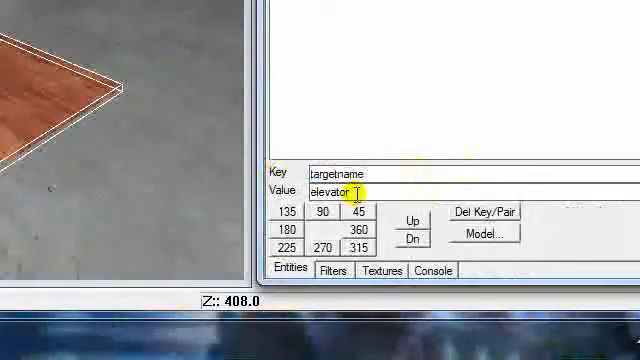
- Give the elevator entity the targetname elevator
key(BackSpace)
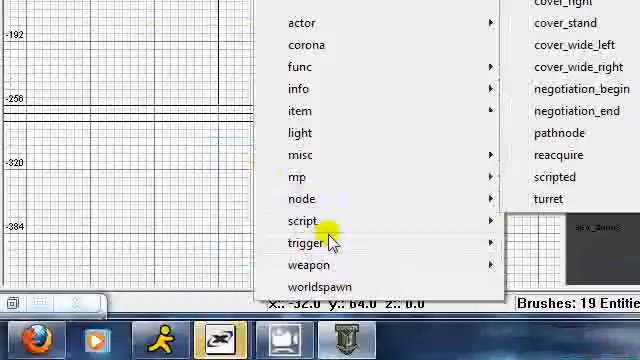
mouse_move(296, 176)
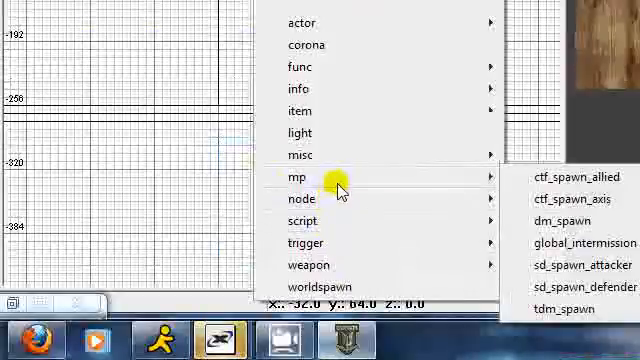
mouse_move(308, 156)
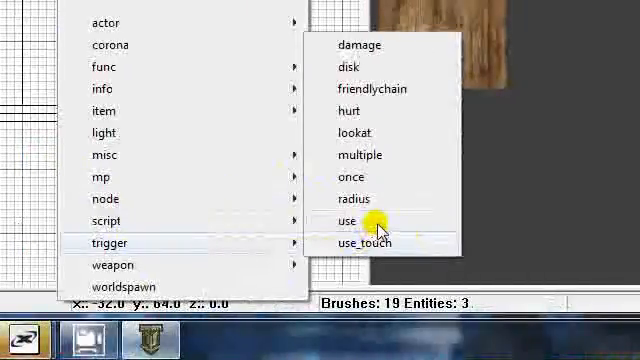
- Convert the brush into a trigger_use entity
click(348, 218)
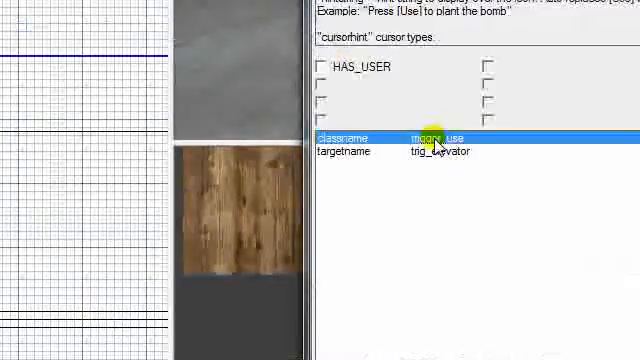
- Set the use trigger's targetname value to trig_elevator
click(356, 152)
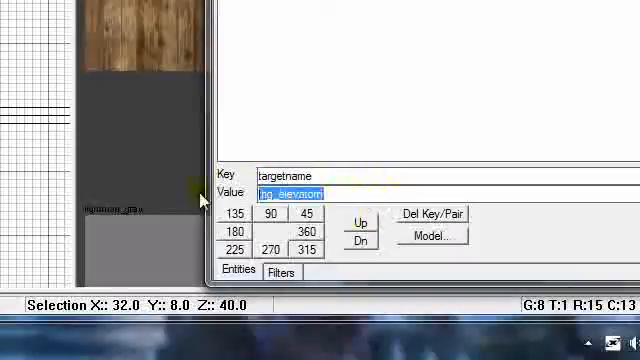
text(trig)
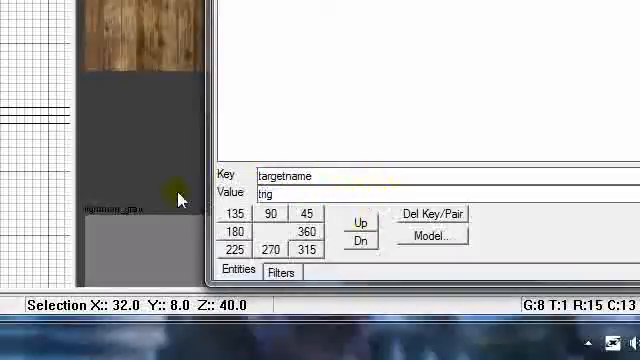
text(_elevat)
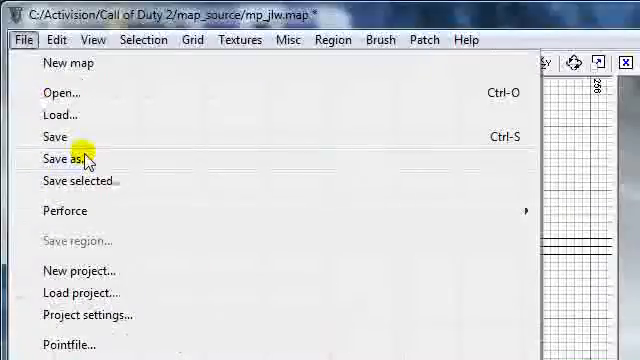
- Save the map over mp_jlw.map in the map_source folder
click(64, 160)
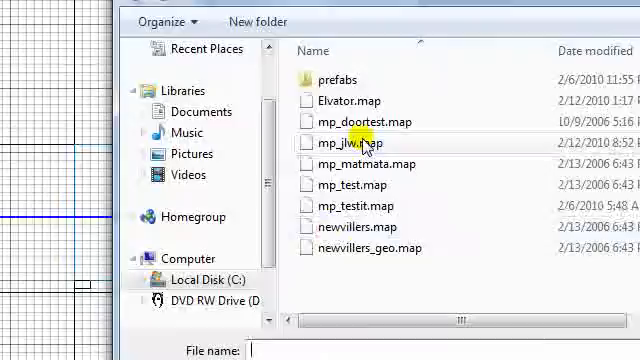
click(352, 144)
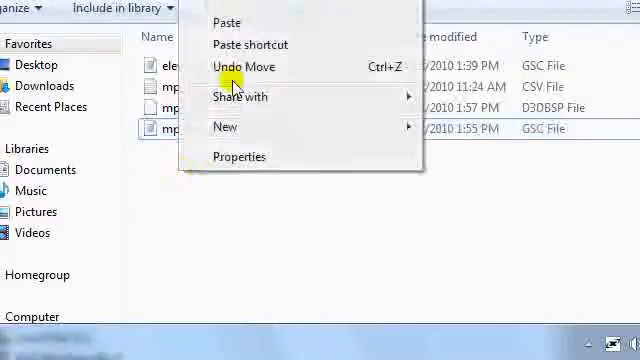
- Undo the file move, remove the mp_jlw copy and load elevator.gsc in Notepad
click(228, 22)
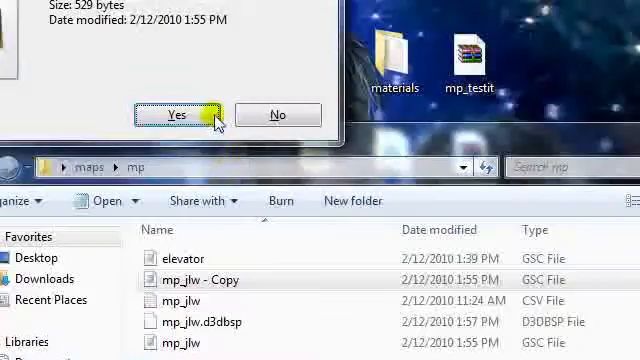
click(176, 114)
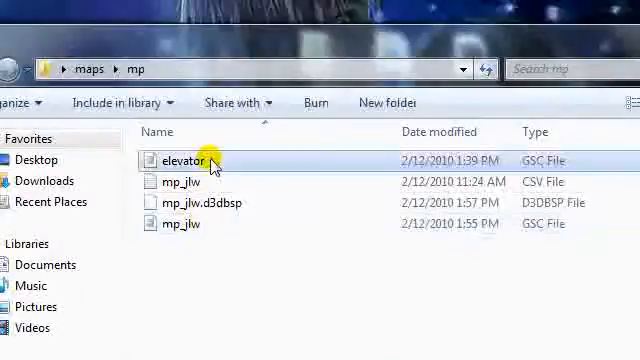
double_click(176, 160)
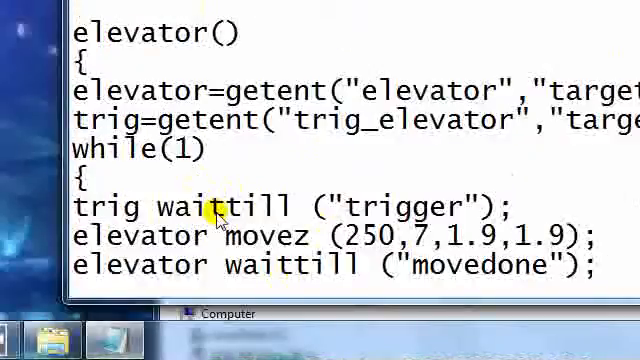
- Change the first movez upward distance from 250 to 518
scroll(down, 3)
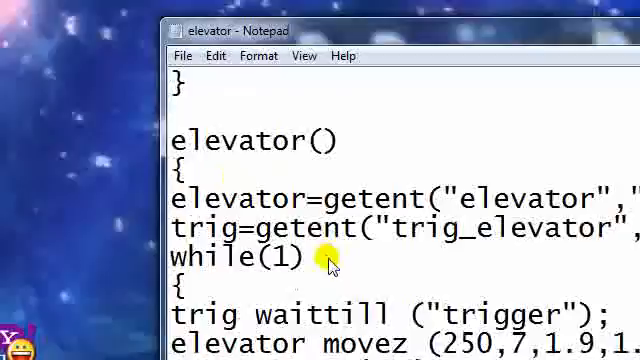
scroll(down, 3)
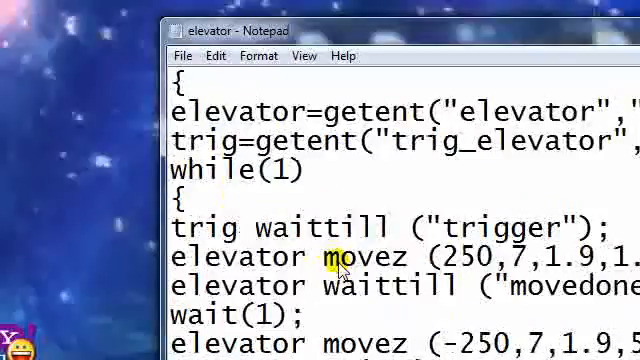
scroll(down, 3)
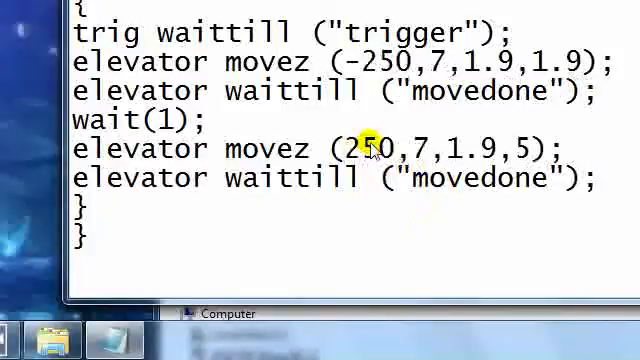
scroll(down, 3)
text(-)
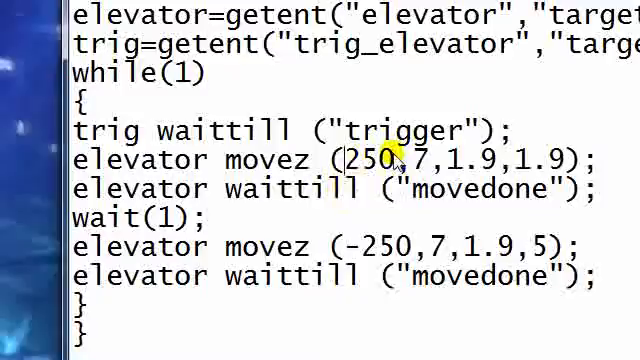
key(Backspace)
text(18)
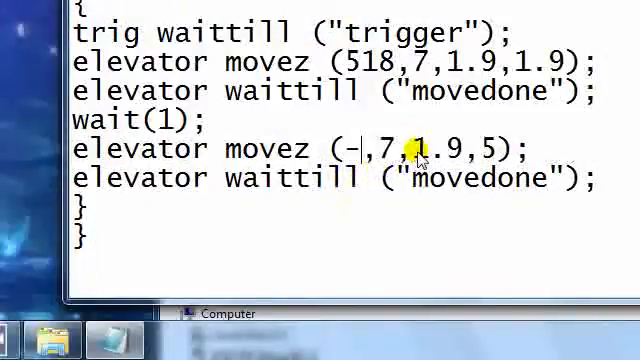
text(51)
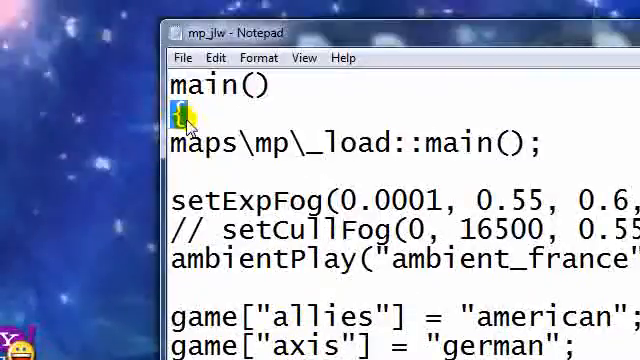
- Add a blank line after main()'s opening brace in mp_jlw.gsc for the elevator call
scroll(down, 3)
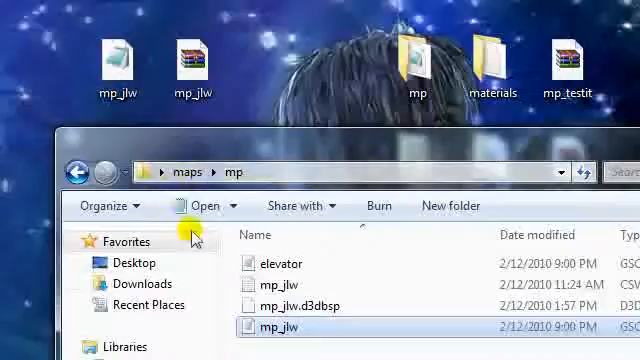
- Browse the maps\mp folder holding the elevator and mp_jlw script files
double_click(288, 328)
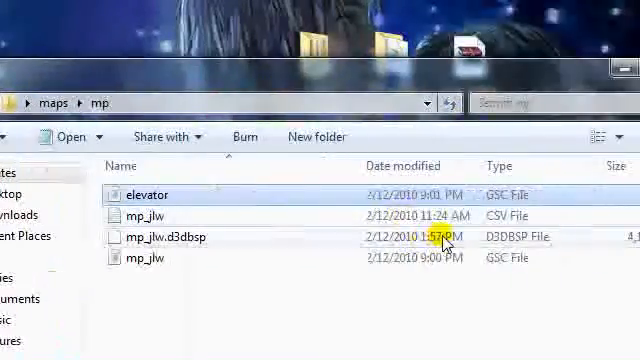
mouse_move(352, 170)
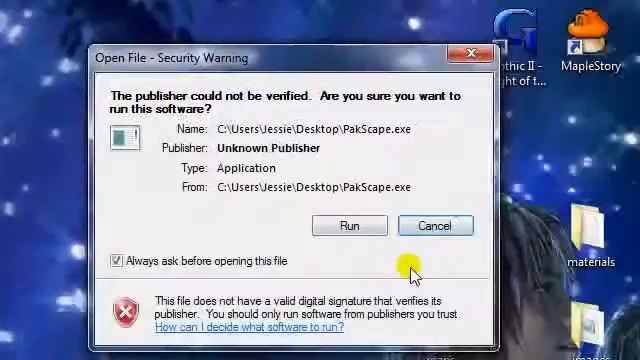
- Run PakScape with a new pak of the maps and mp folders and start saving it
click(348, 224)
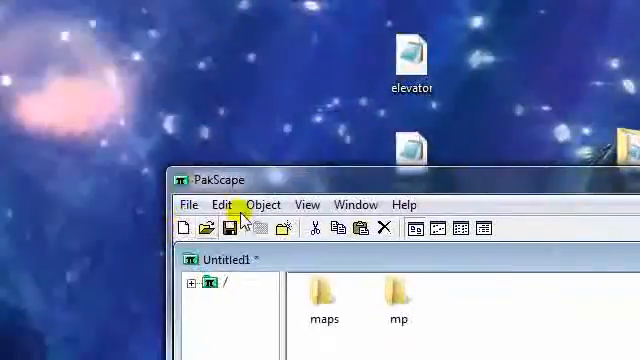
click(236, 218)
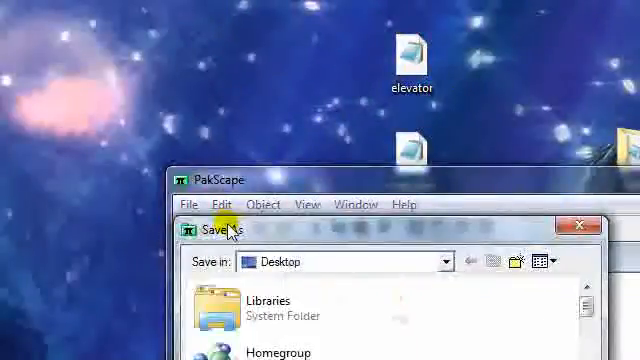